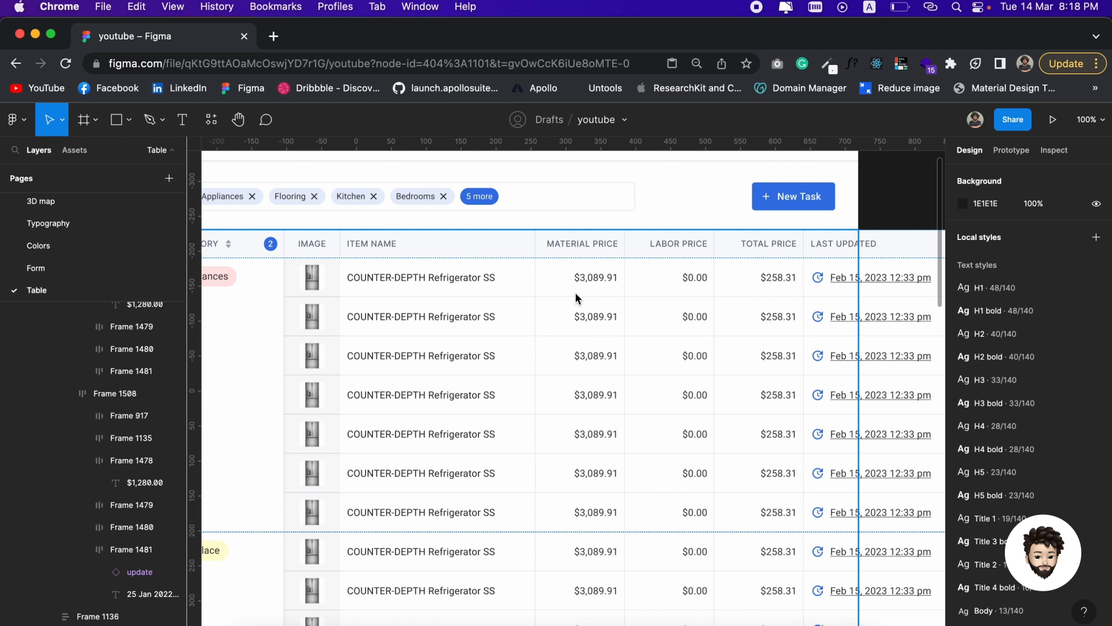
mouse_move(780, 487)
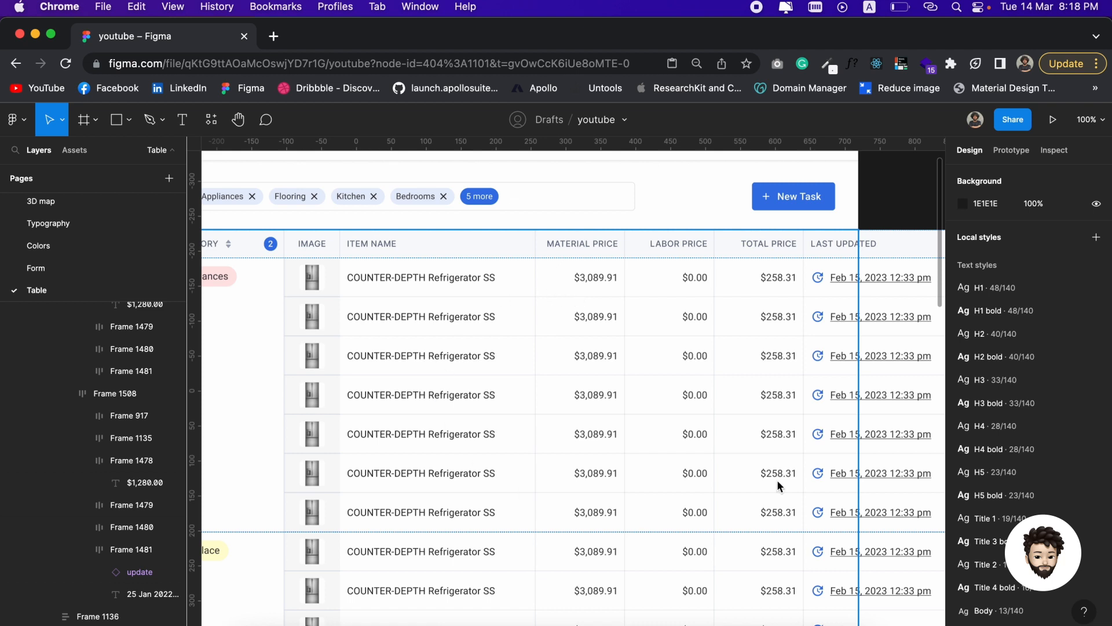
mouse_move(532, 415)
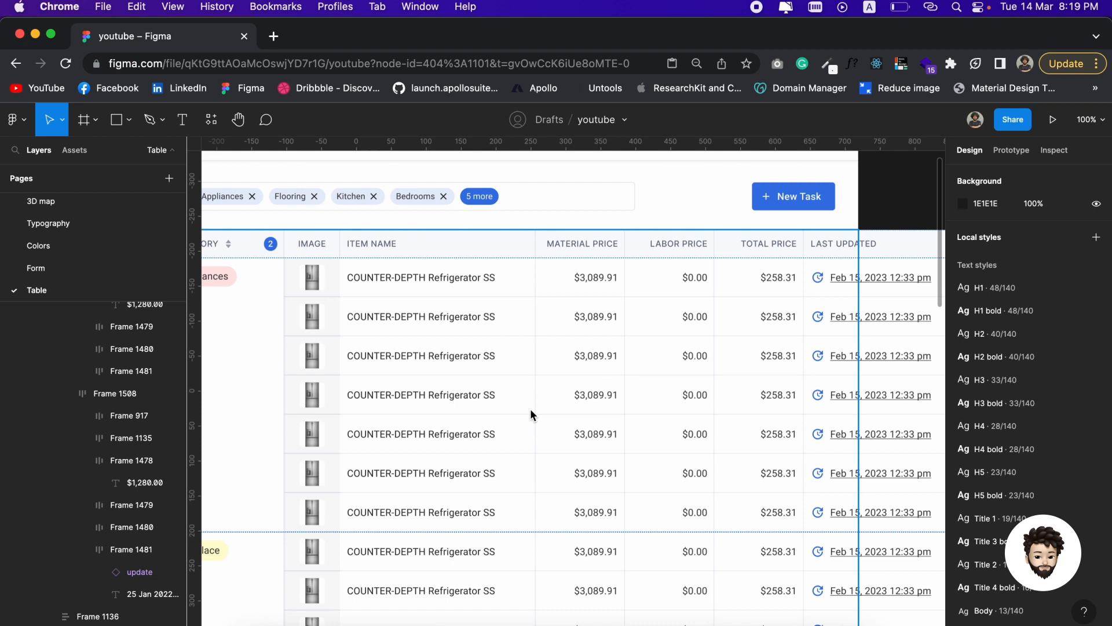
mouse_move(440, 244)
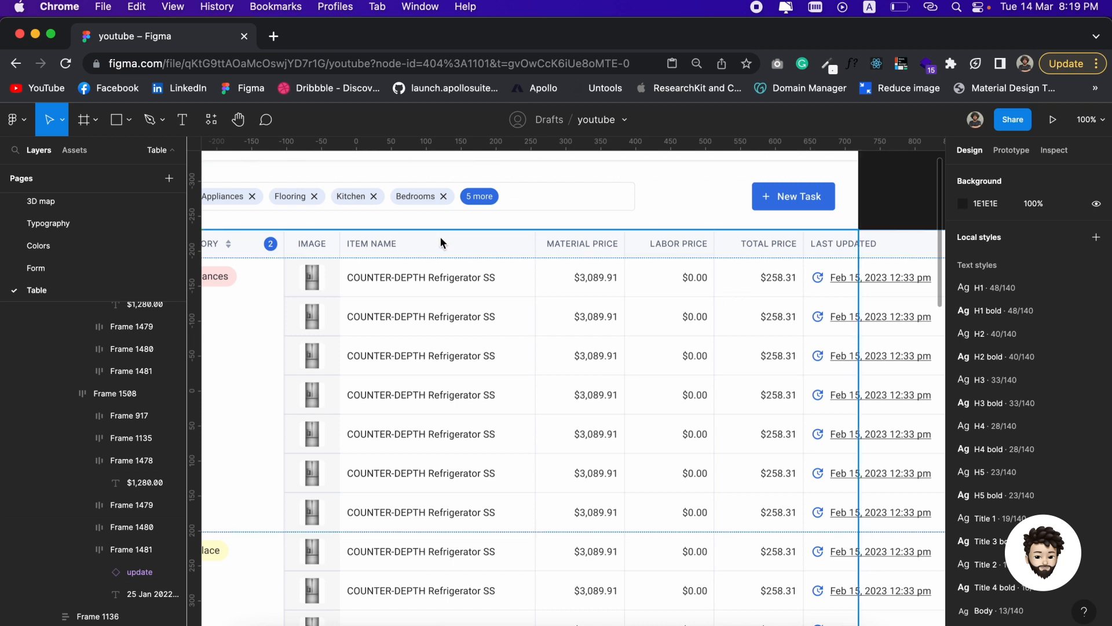
- Run the Contento plugin from the plugins menu and select the Material Price text
left_click(211, 119)
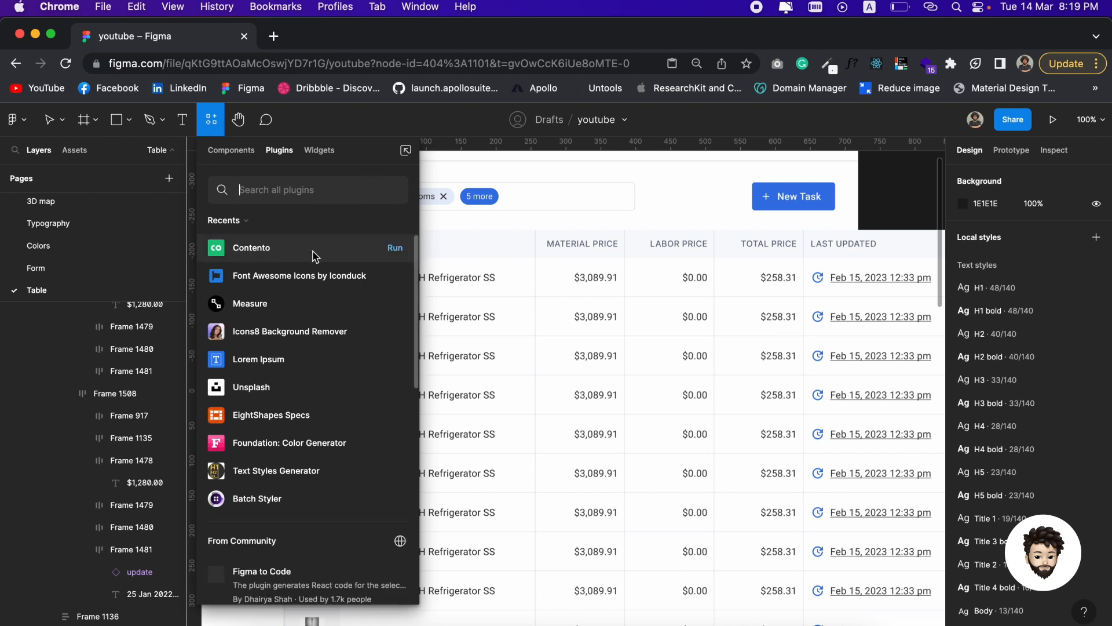
mouse_move(394, 252)
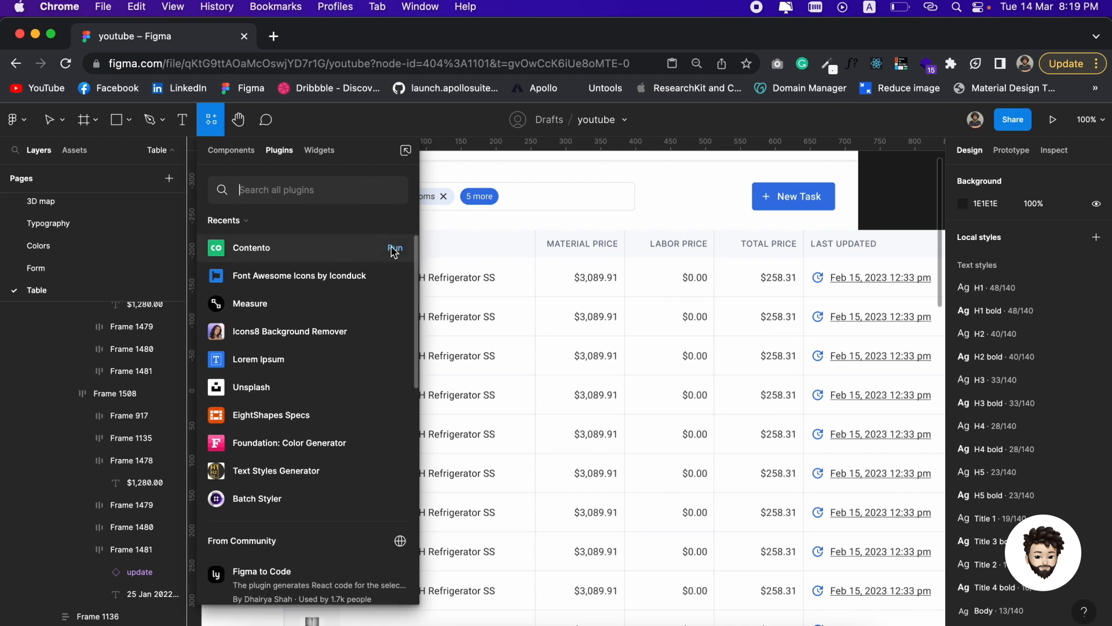
left_click(394, 248)
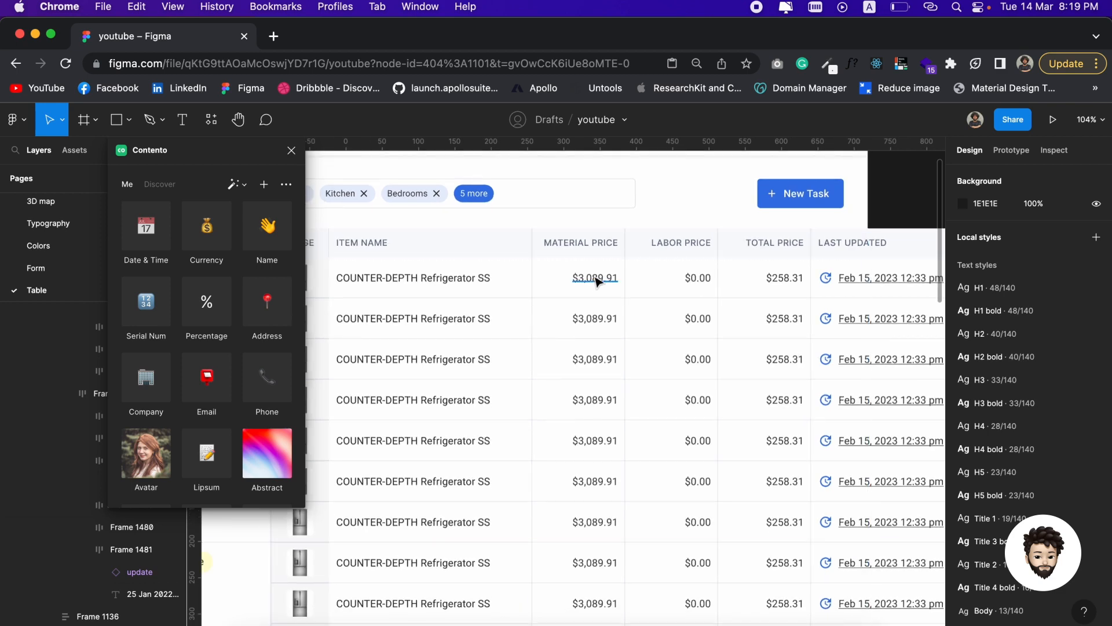
left_click(595, 277)
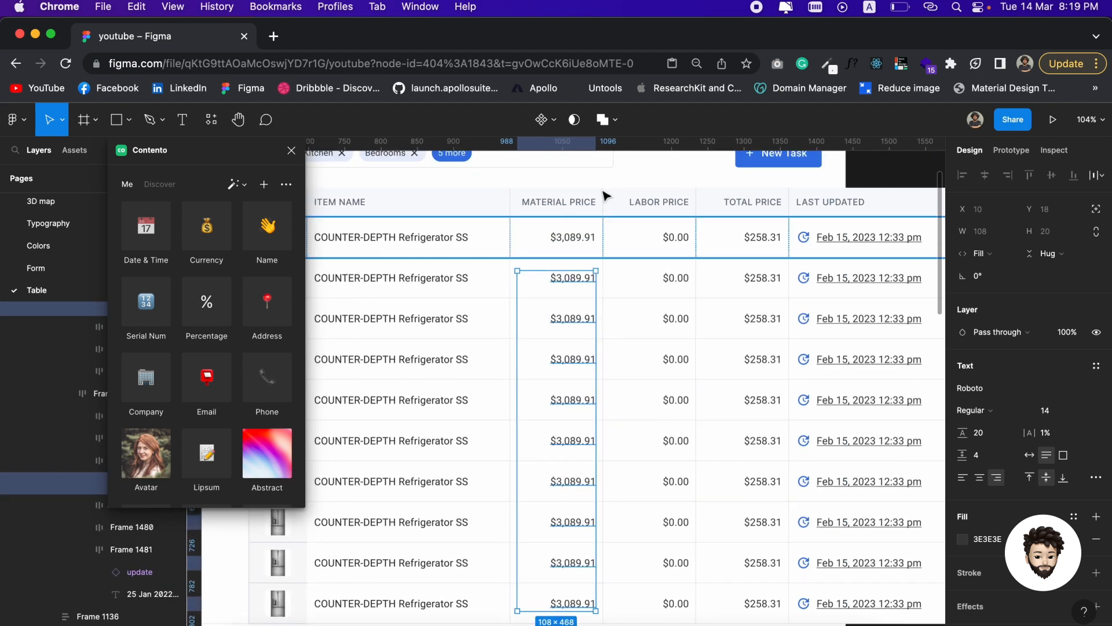
- Extend the selection to include the top row's Material Price value so the whole column is covered
left_click(572, 236)
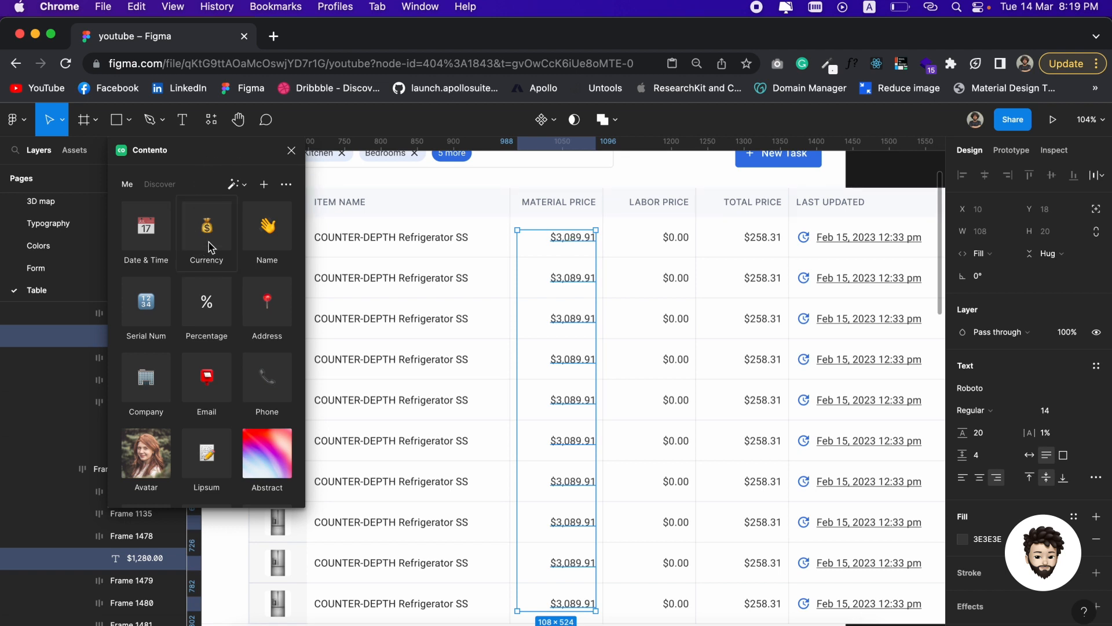
left_click(674, 236)
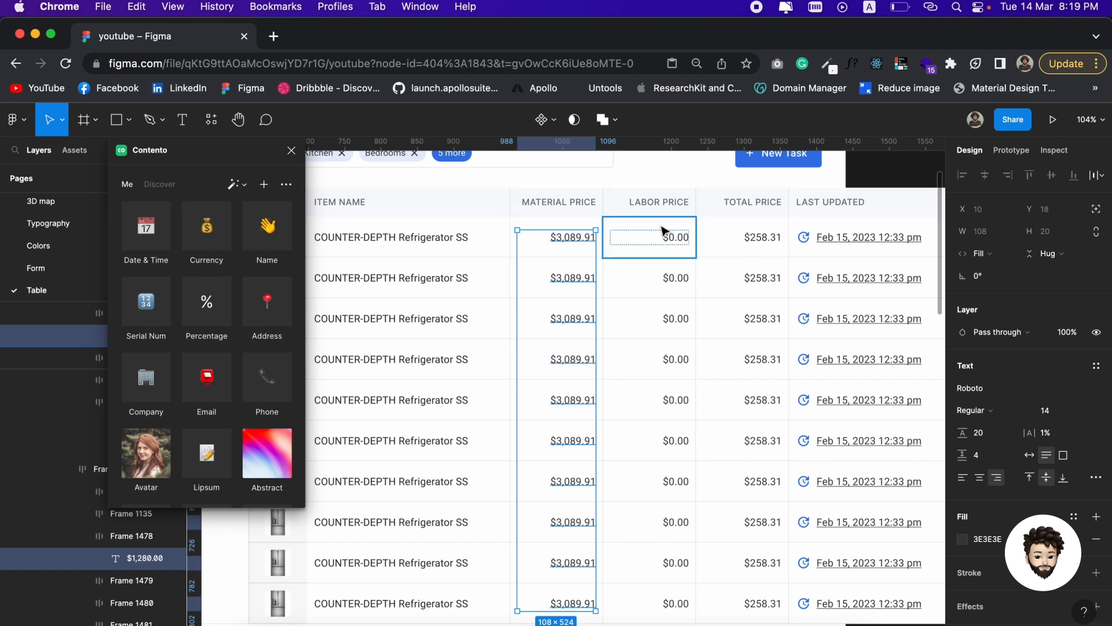
left_click(556, 236)
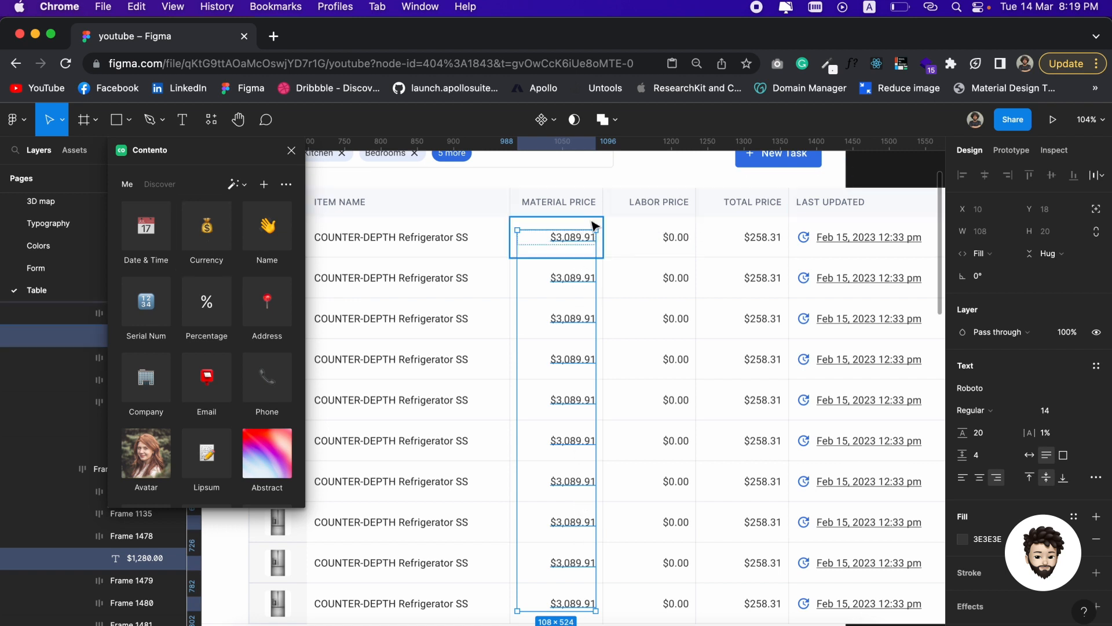
mouse_move(580, 288)
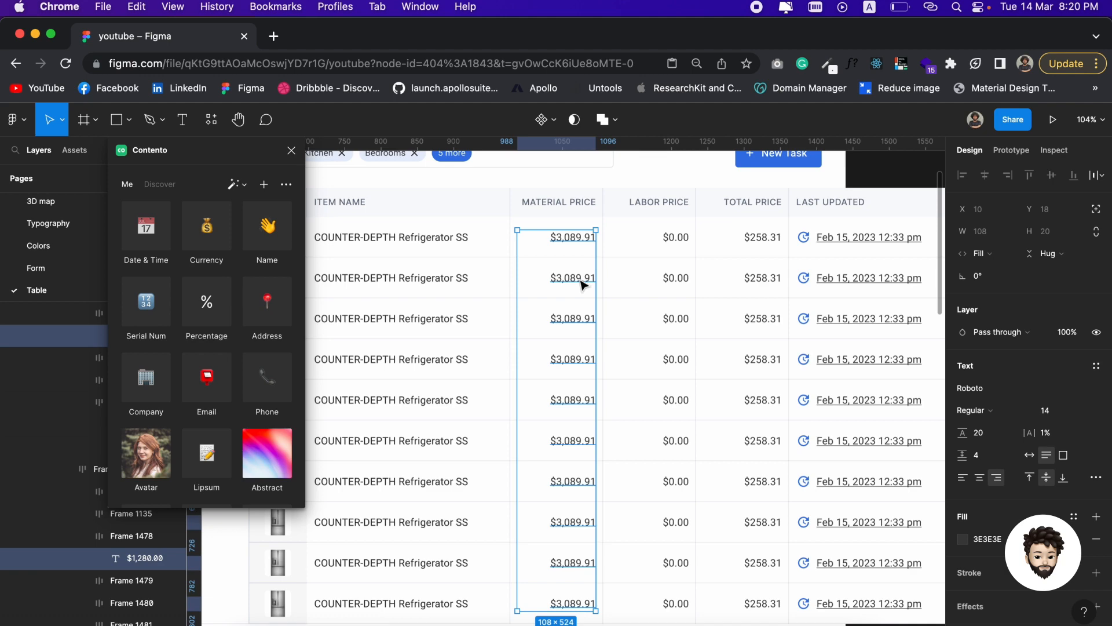
mouse_move(549, 250)
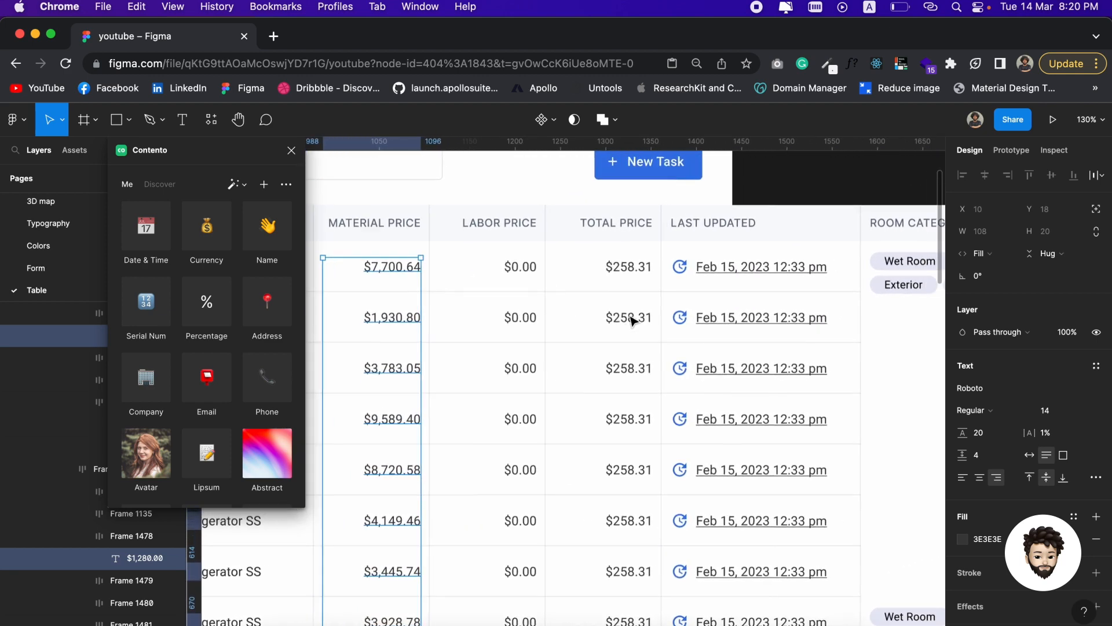
- Select the Last Updated date text layers for filling with generated dates and times
left_click(628, 266)
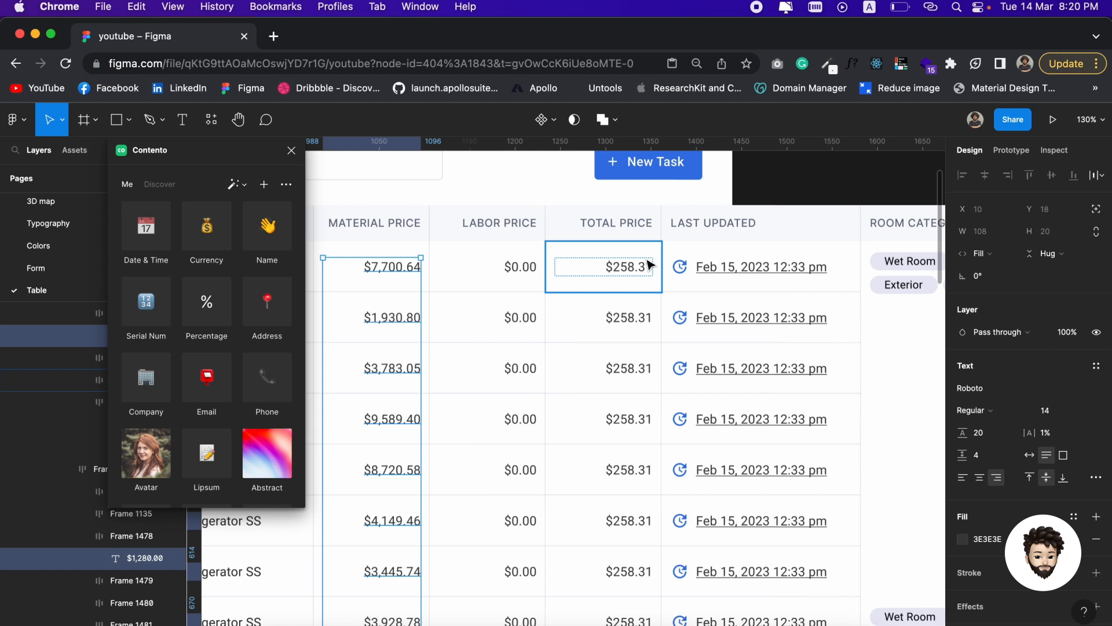
left_click(760, 267)
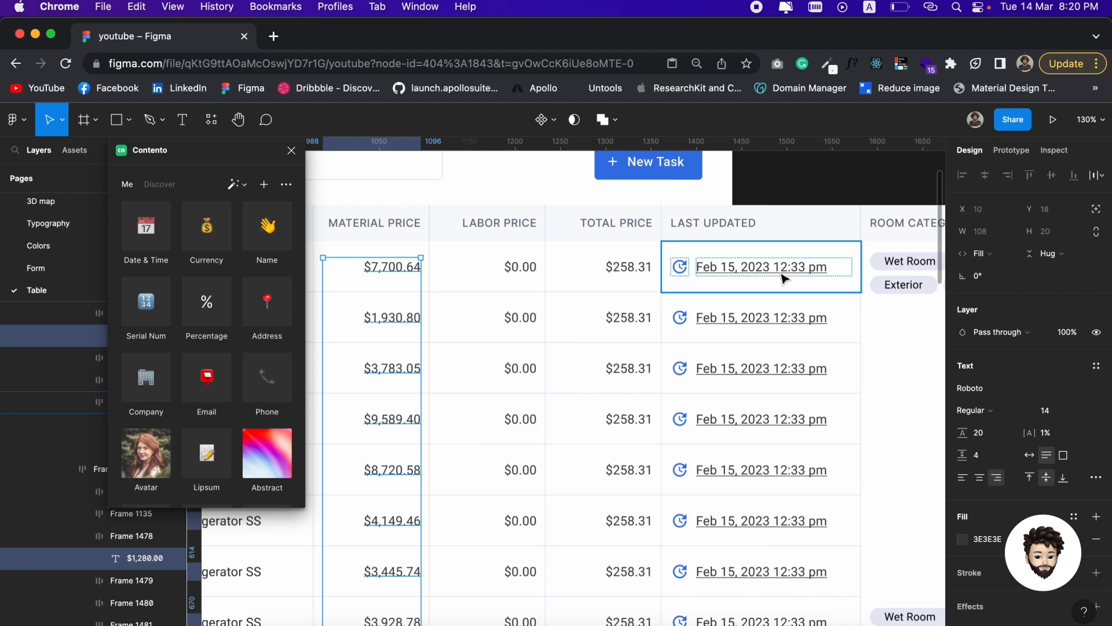
mouse_move(767, 273)
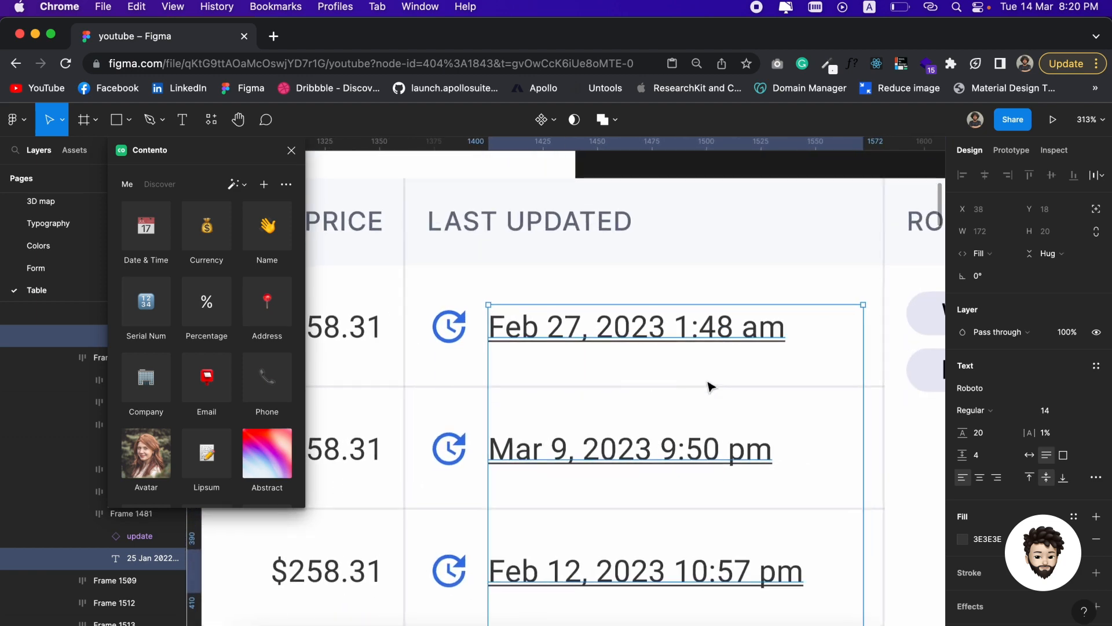
mouse_move(623, 340)
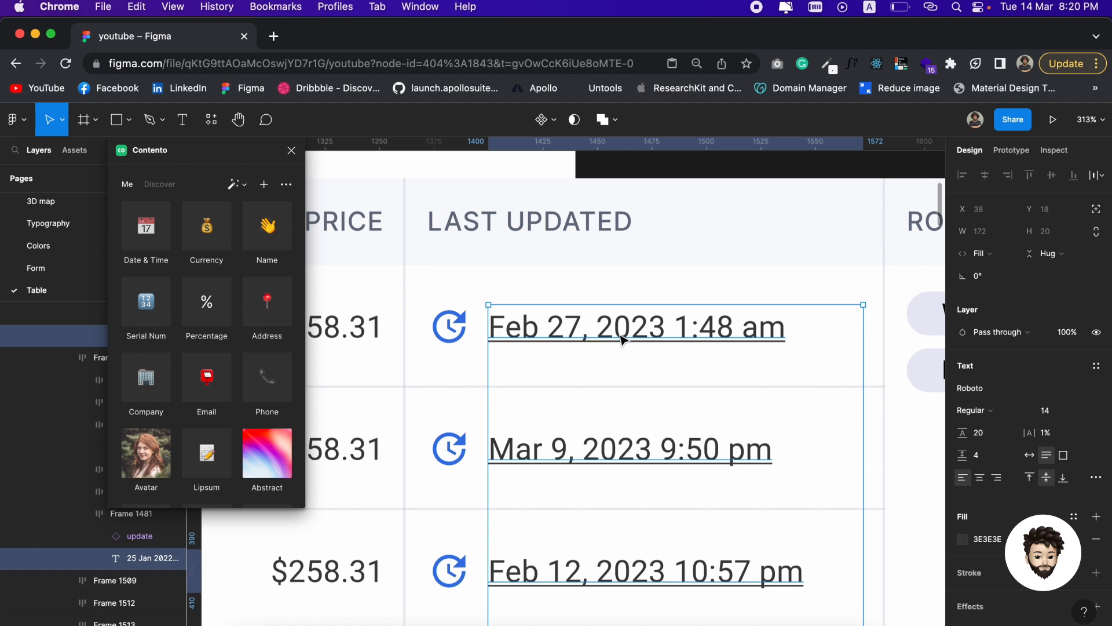
mouse_move(518, 330)
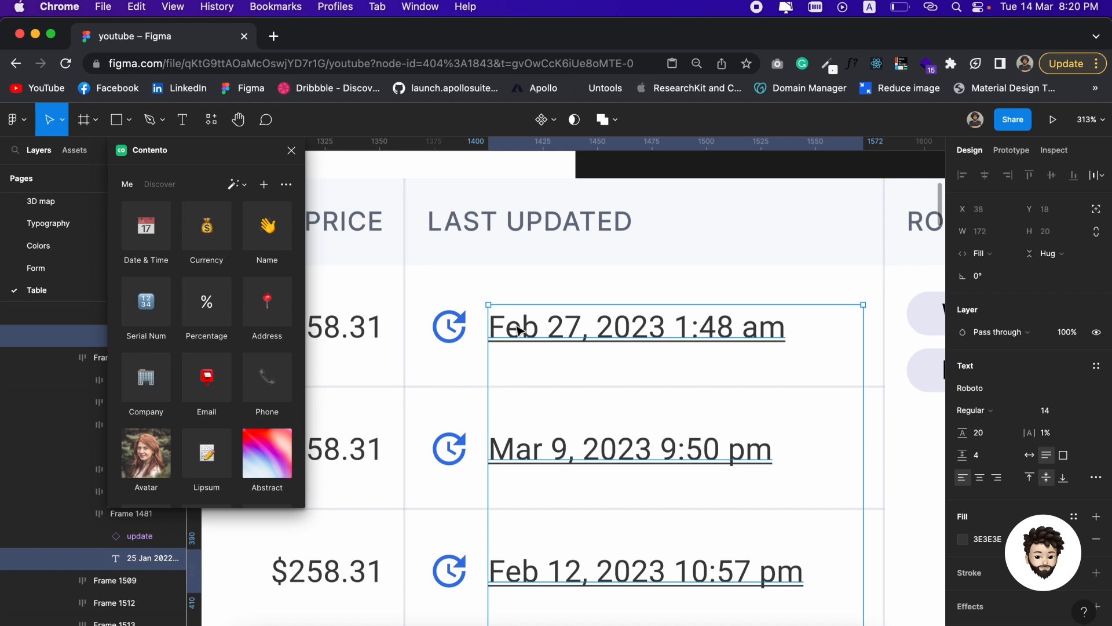
mouse_move(675, 339)
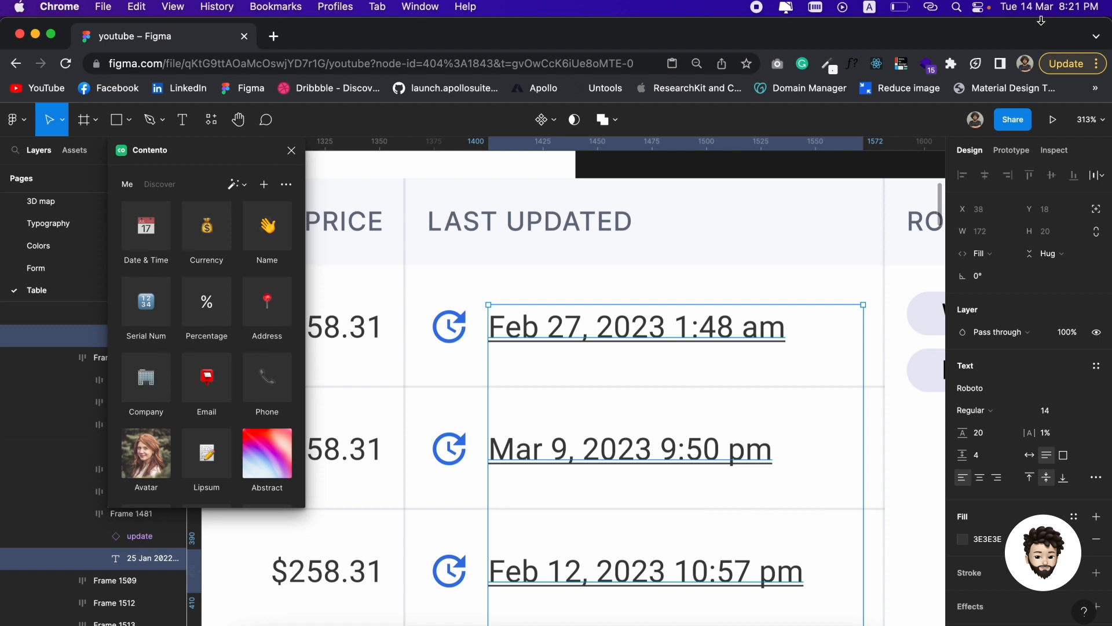
mouse_move(654, 379)
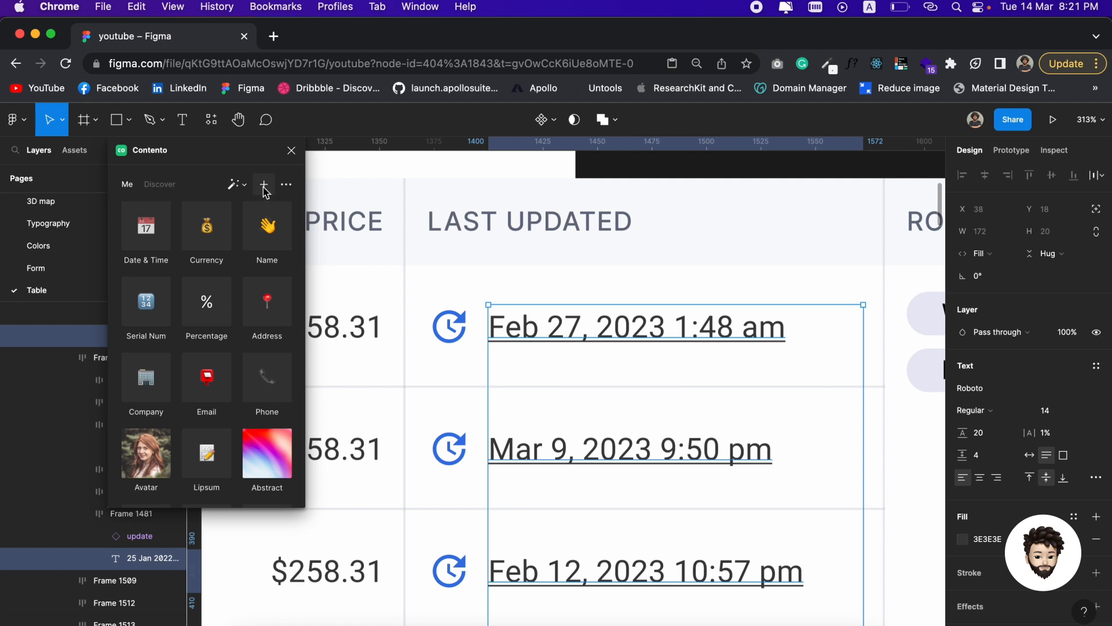
- Start a new content library in Contento using the + button
left_click(263, 185)
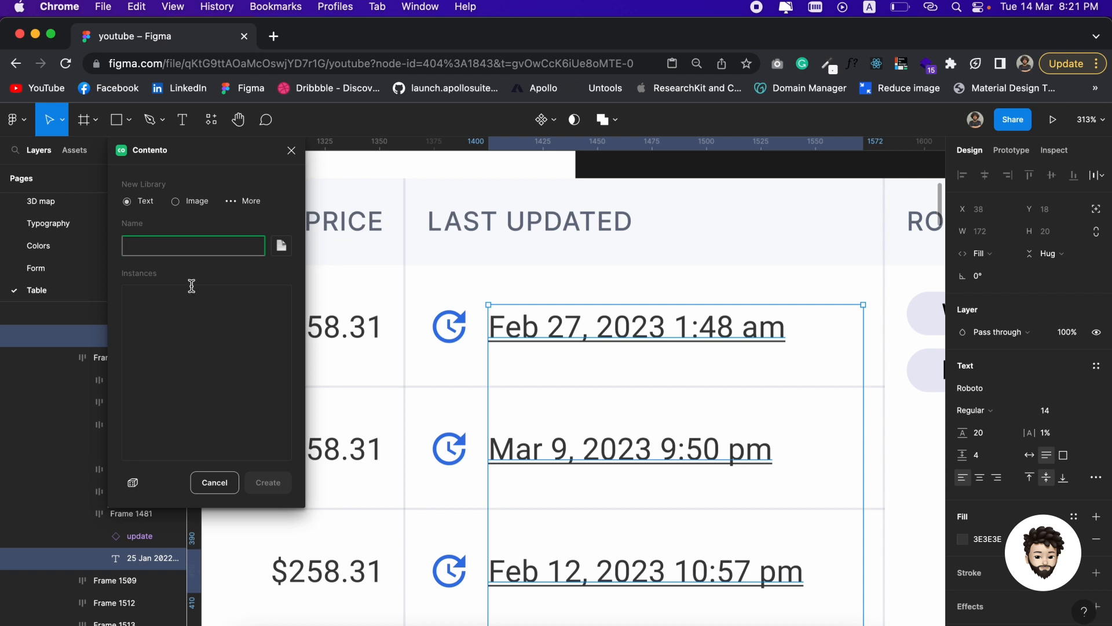
mouse_move(194, 295)
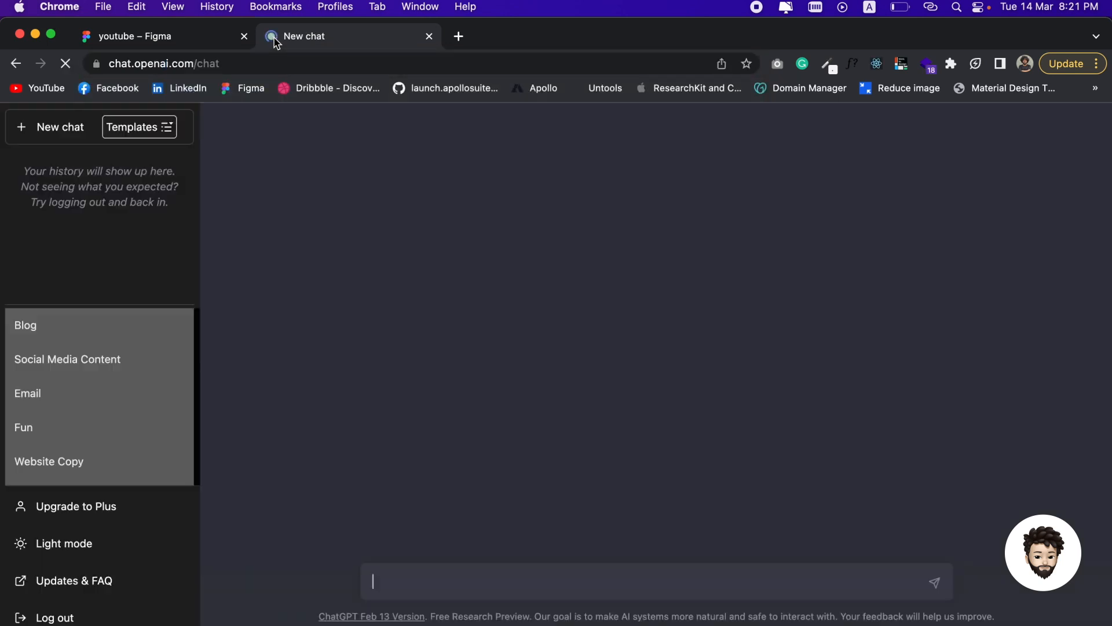
- Ask ChatGPT for 15 random dates in the 'Tue 14 Mar' format, then return to the Figma file
left_click(137, 127)
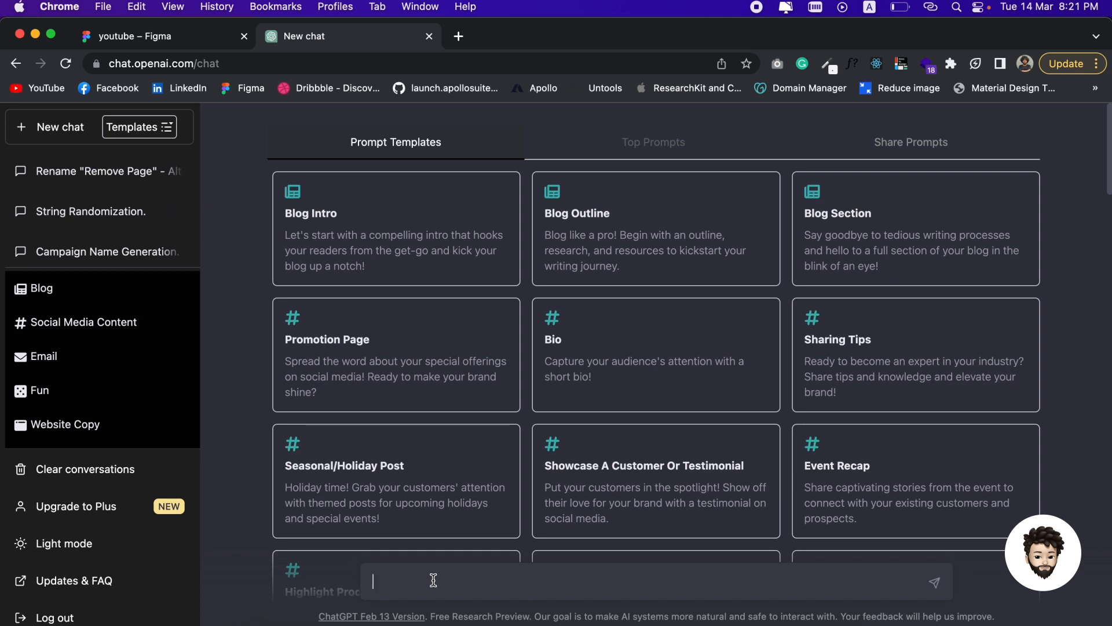
type("can")
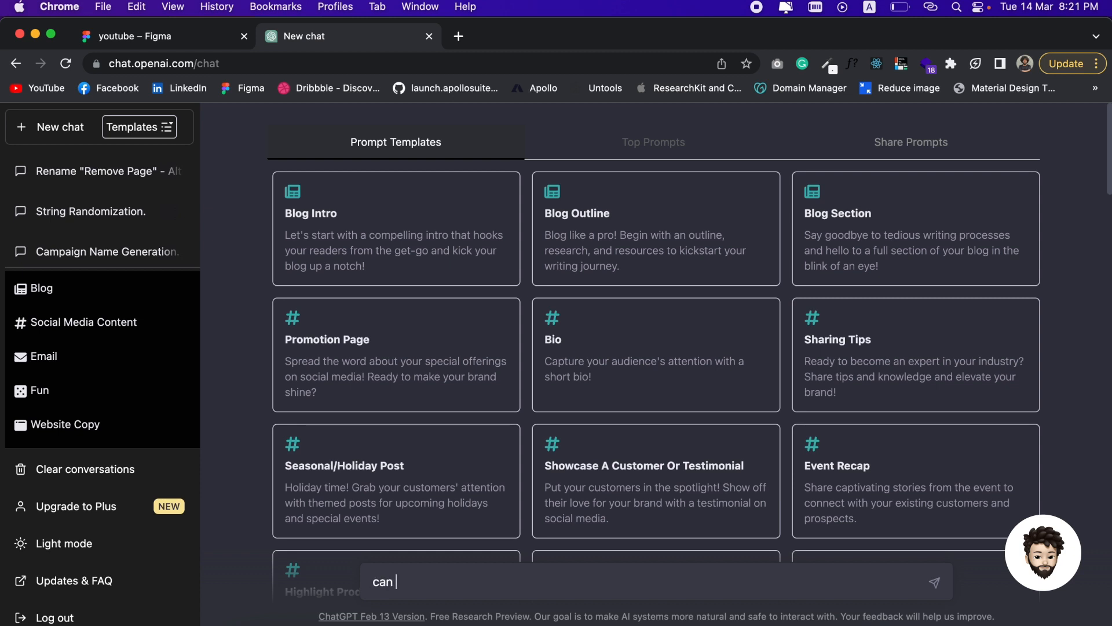
type("you please mak")
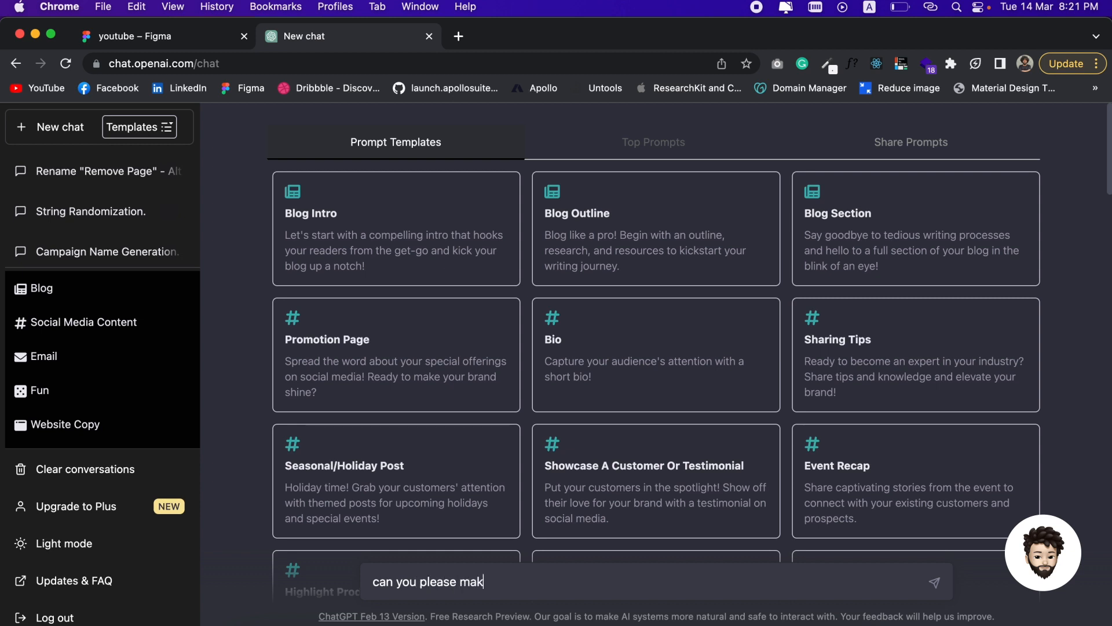
type("e me")
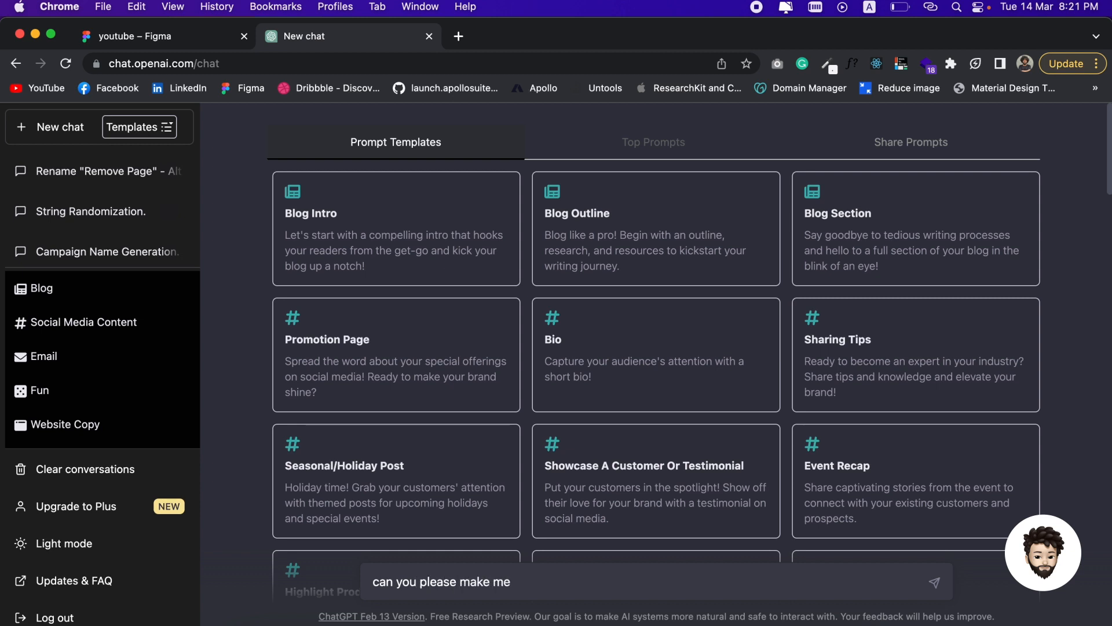
type("2")
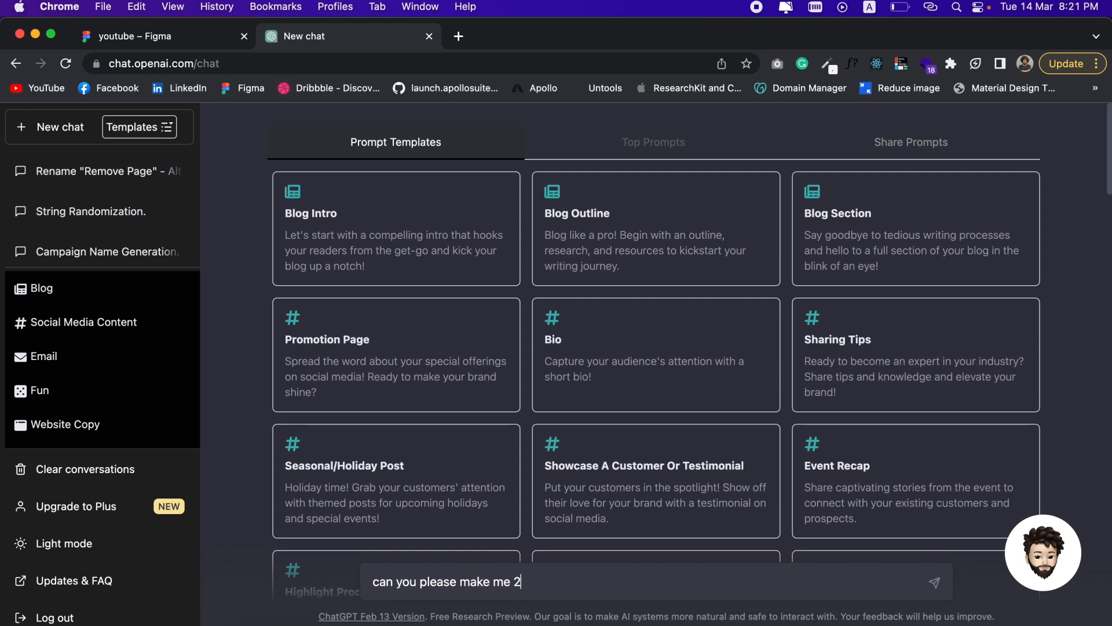
type("15")
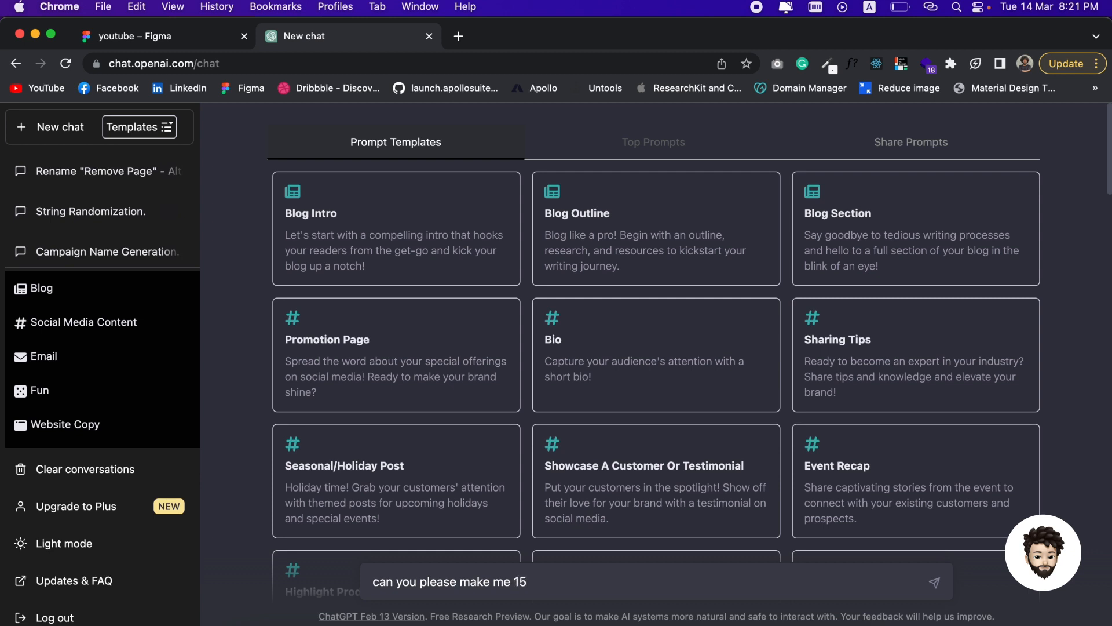
type("random dates in this")
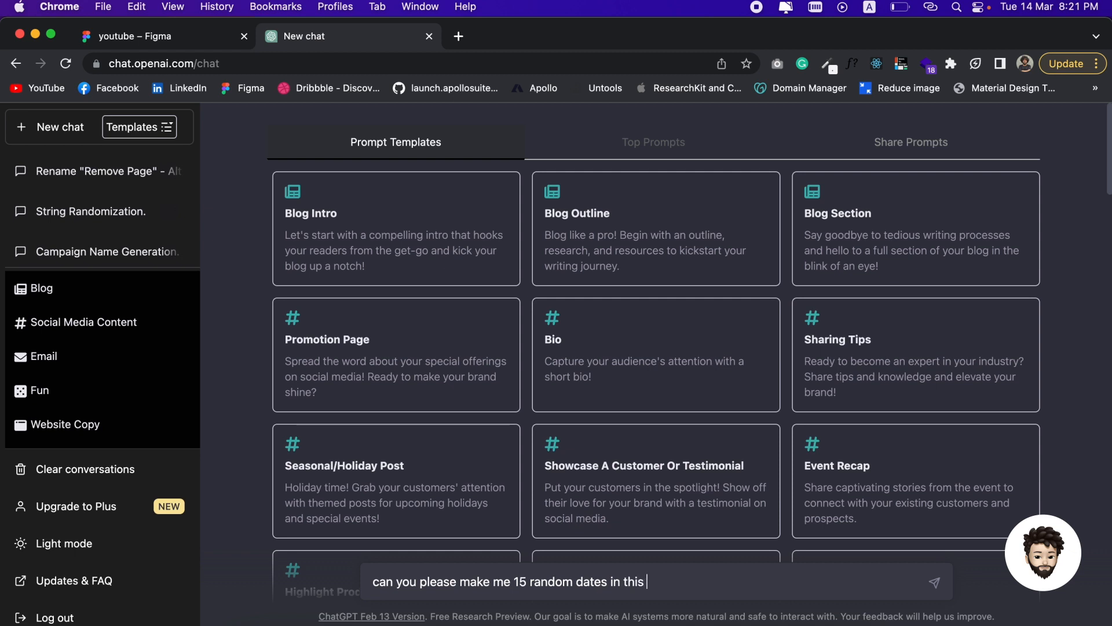
type("format.")
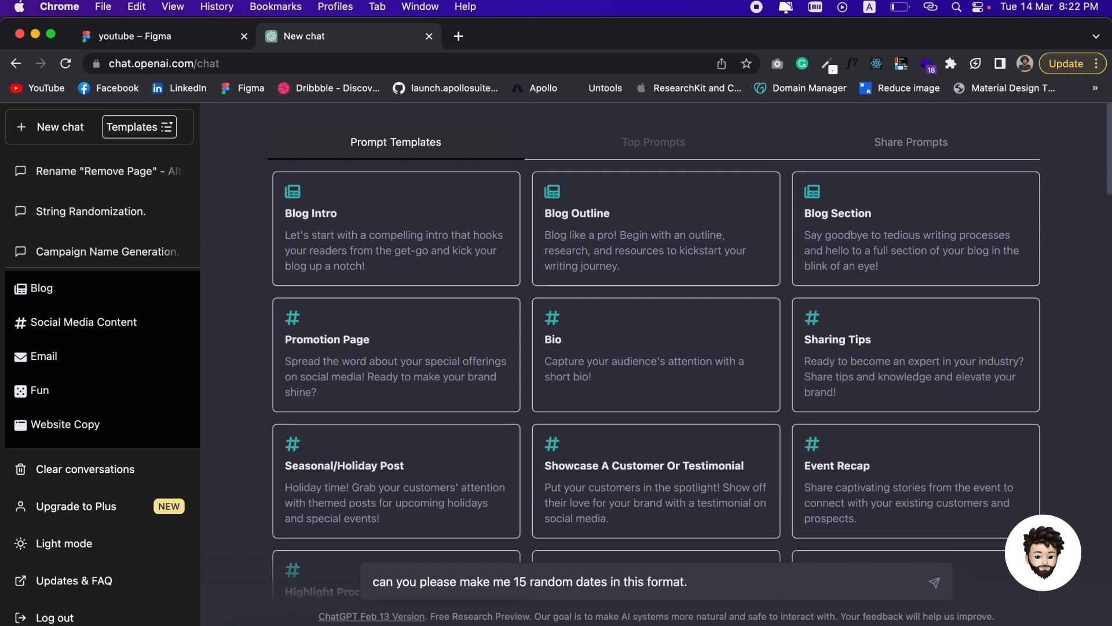
type("T")
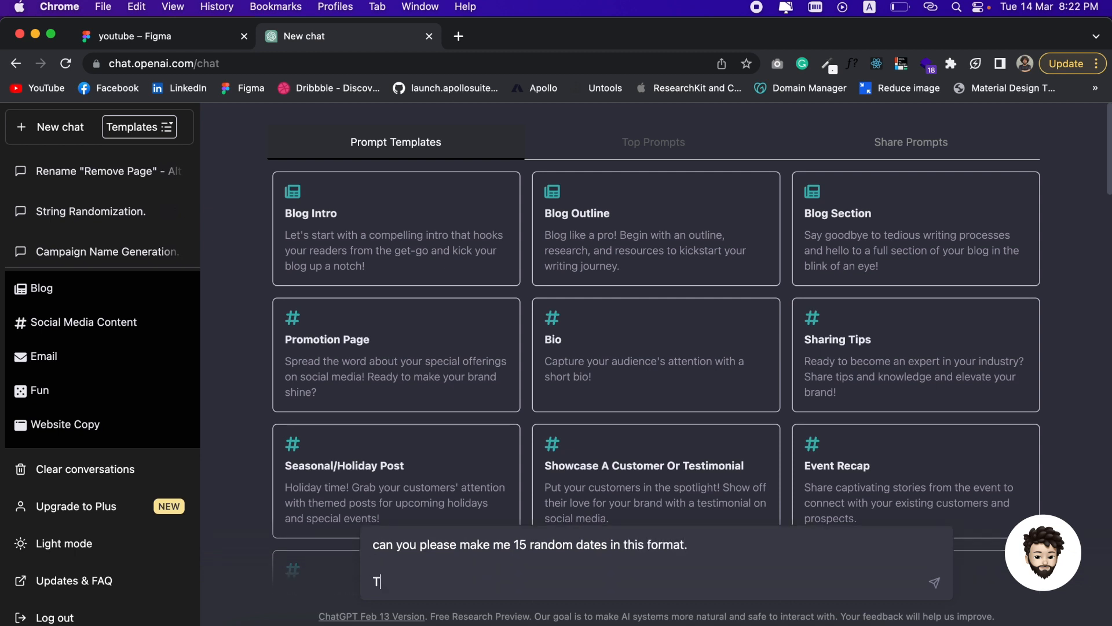
type("ue")
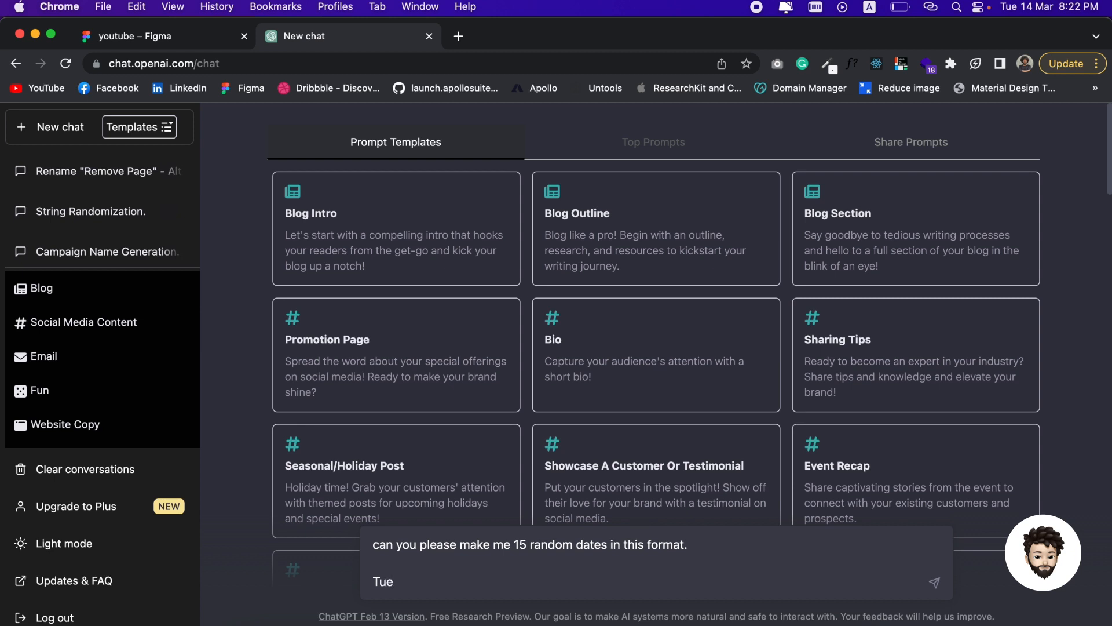
type("14")
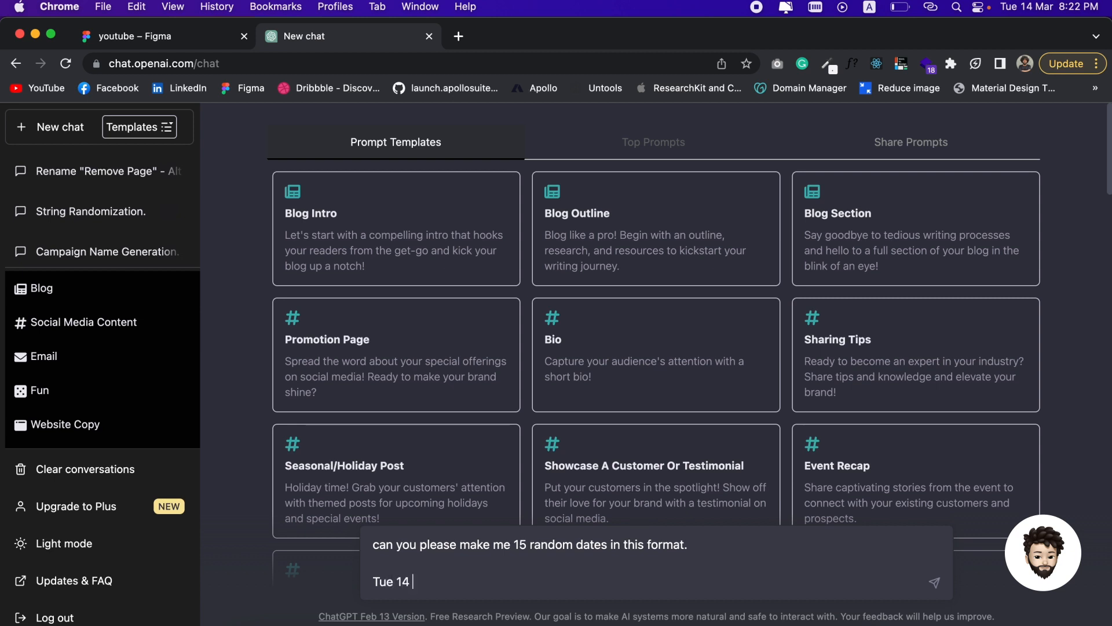
type("Mar")
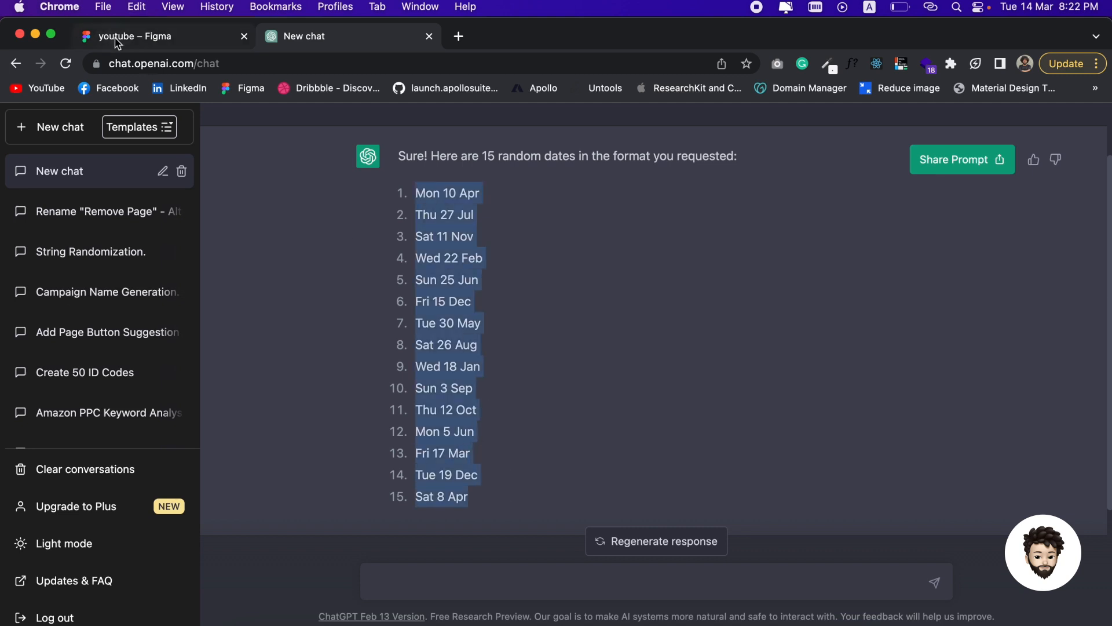
left_click(134, 36)
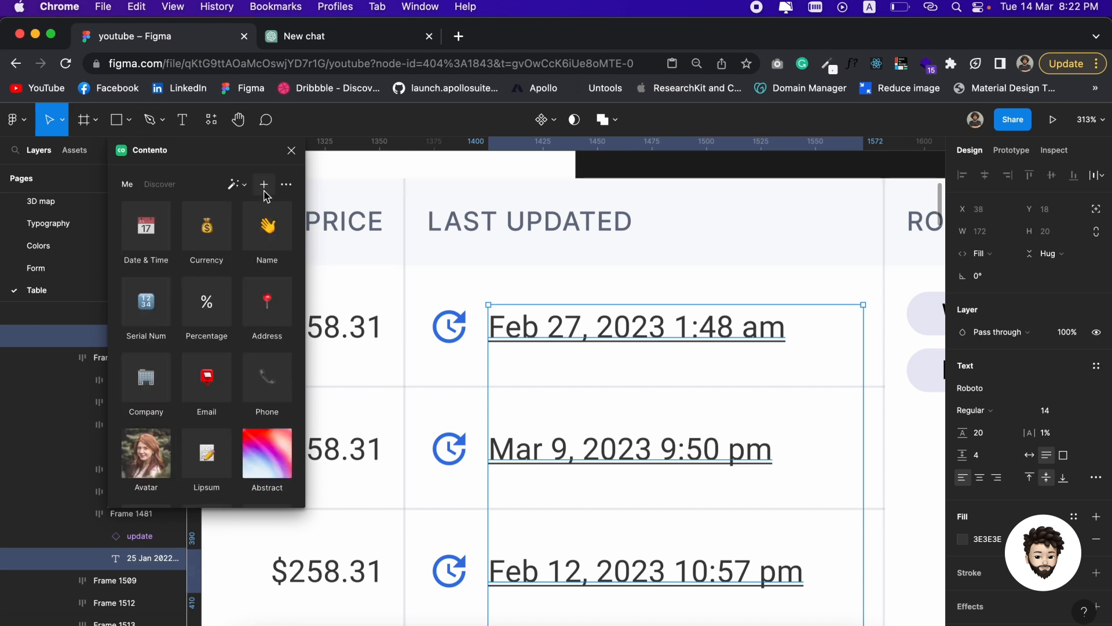
- Create a new Contento text library named 'Asif's Date' for the ChatGPT dates
left_click(263, 184)
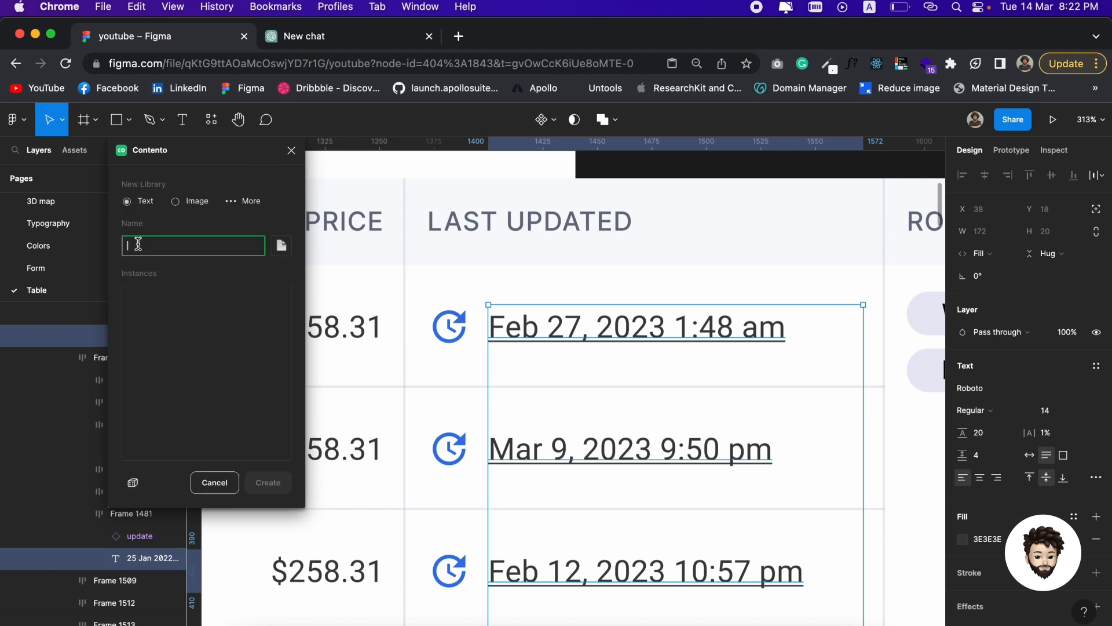
type("As")
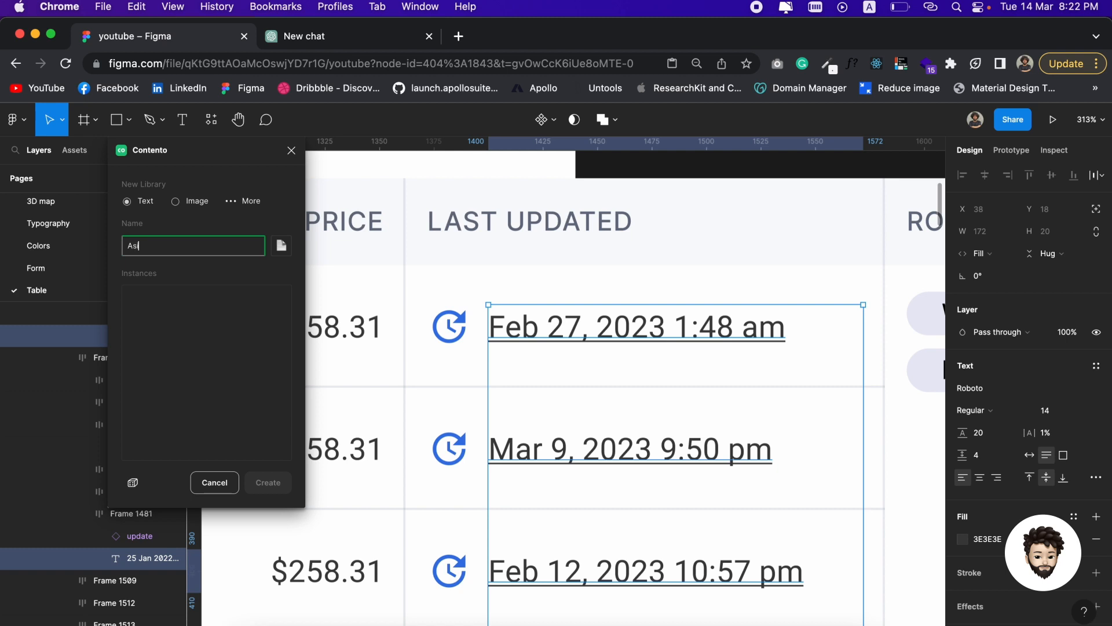
type("if's")
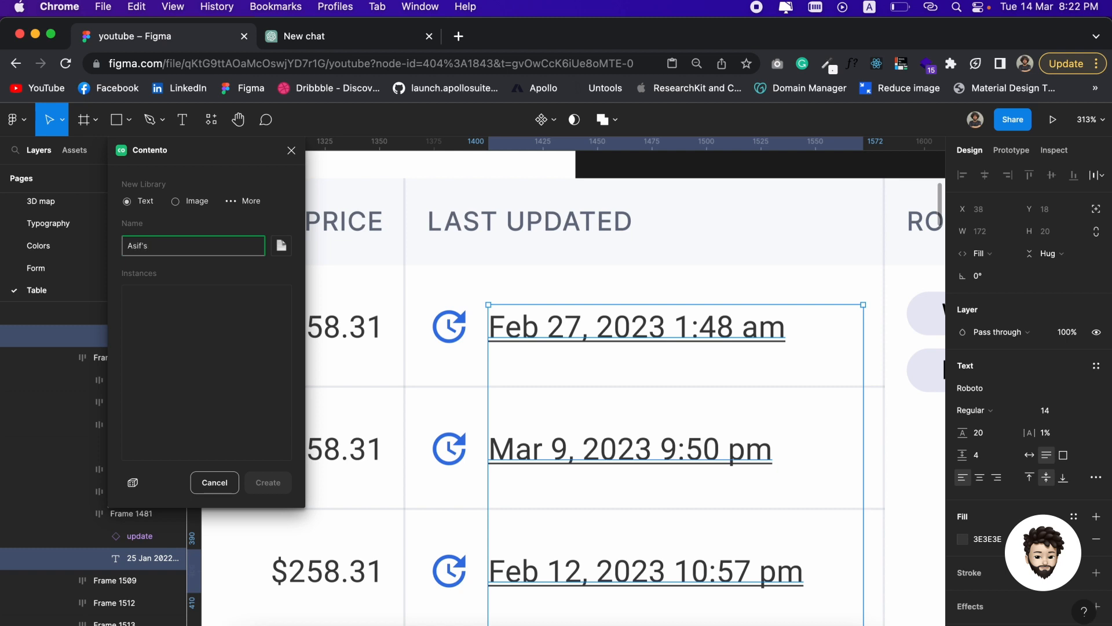
type("Date")
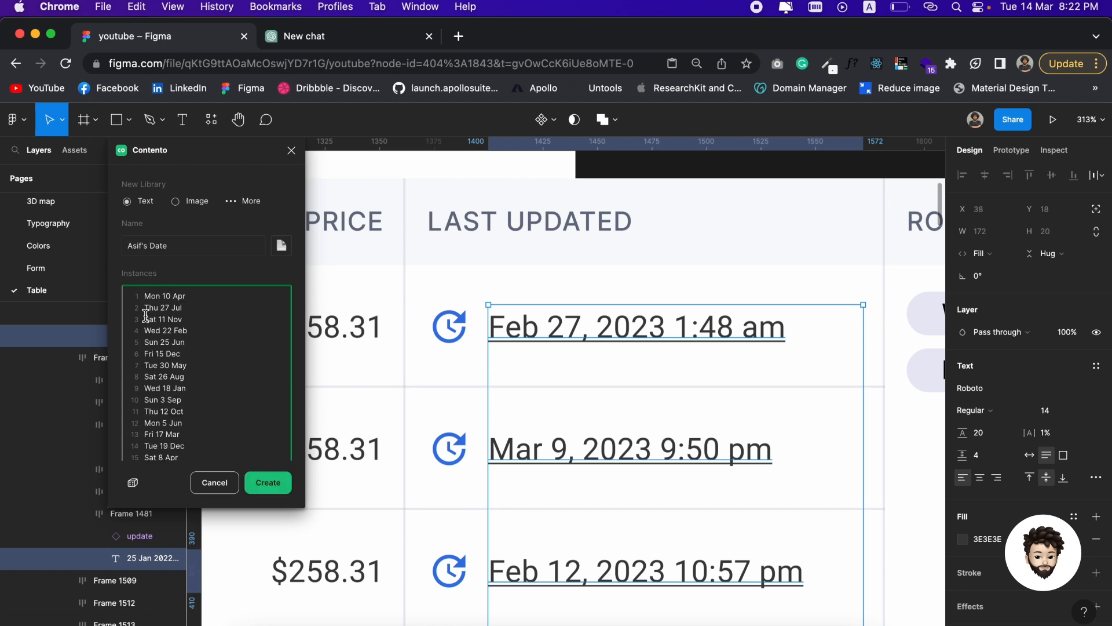
mouse_move(278, 350)
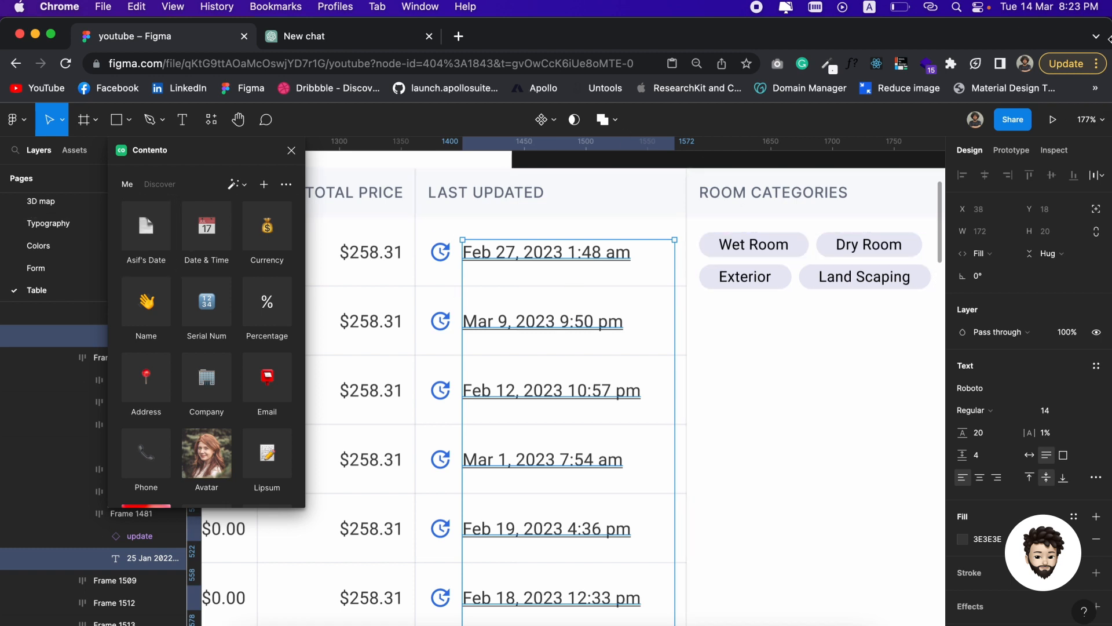
mouse_move(1012, 17)
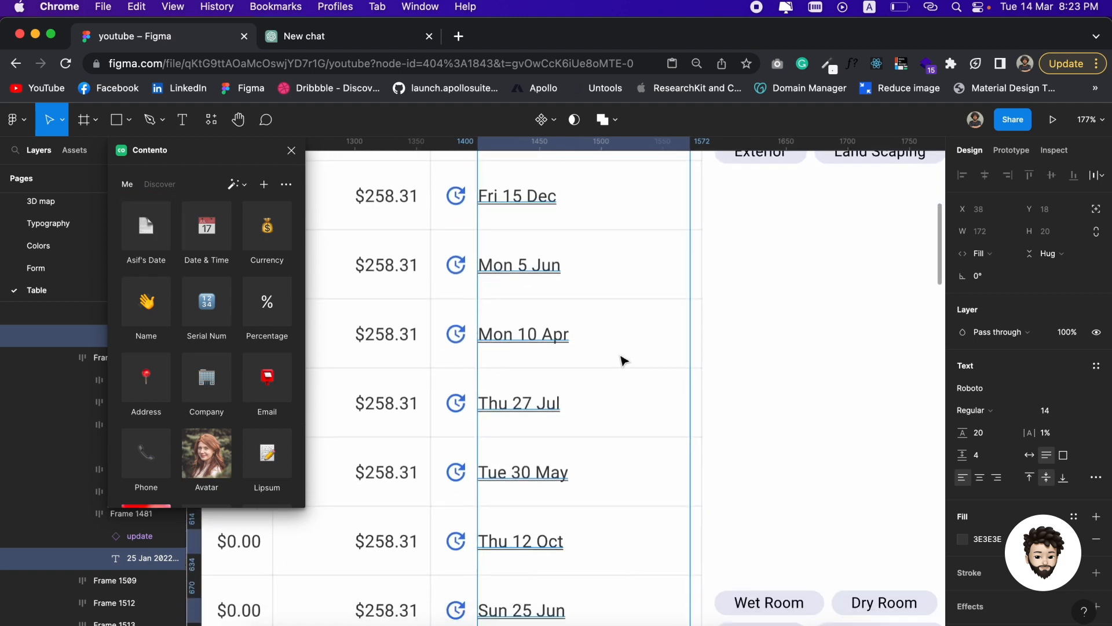
- Scroll down the table to check the Last Updated column's short dates like Fri 15 Dec
scroll("down", 3)
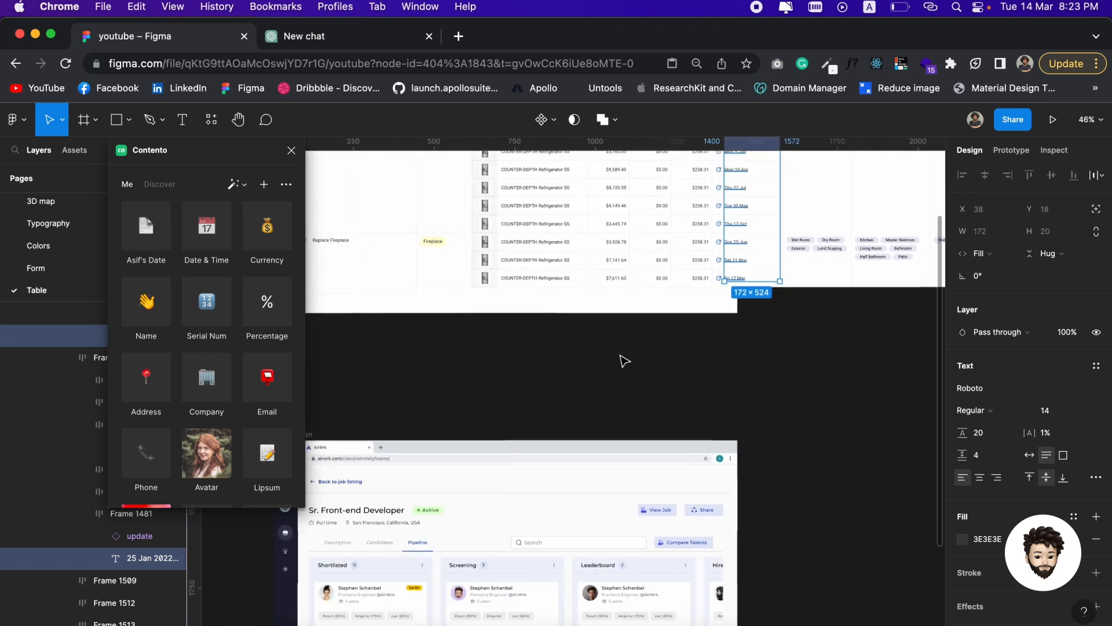
- Select the kanban candidate name layers and fill them with random names from Contento's Name library
left_click(623, 358)
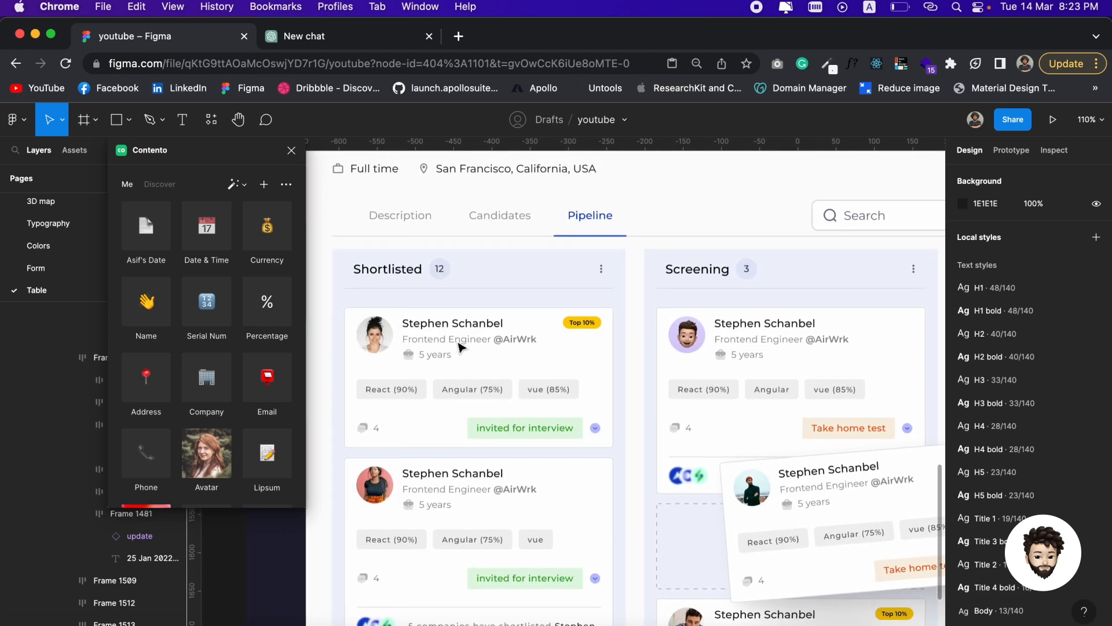
left_click(476, 375)
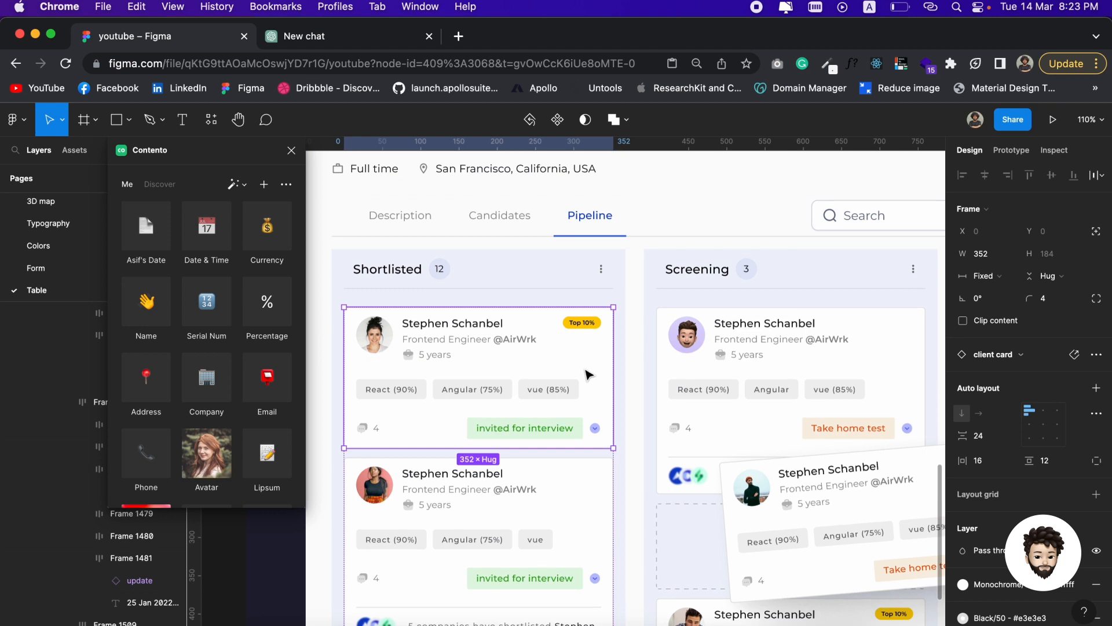
left_click(477, 275)
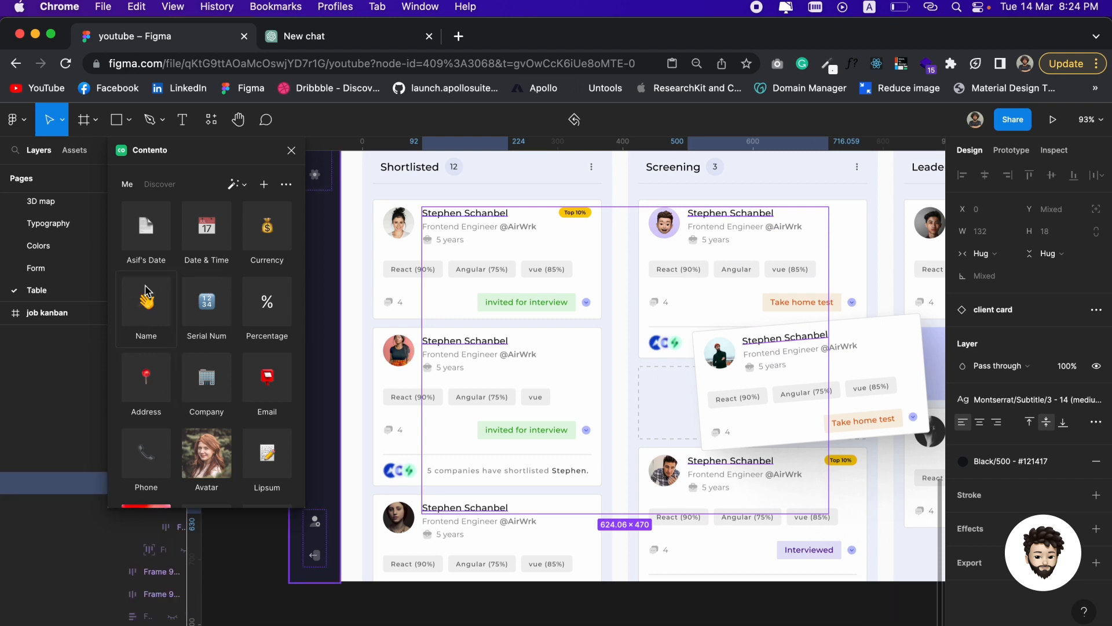
mouse_move(156, 311)
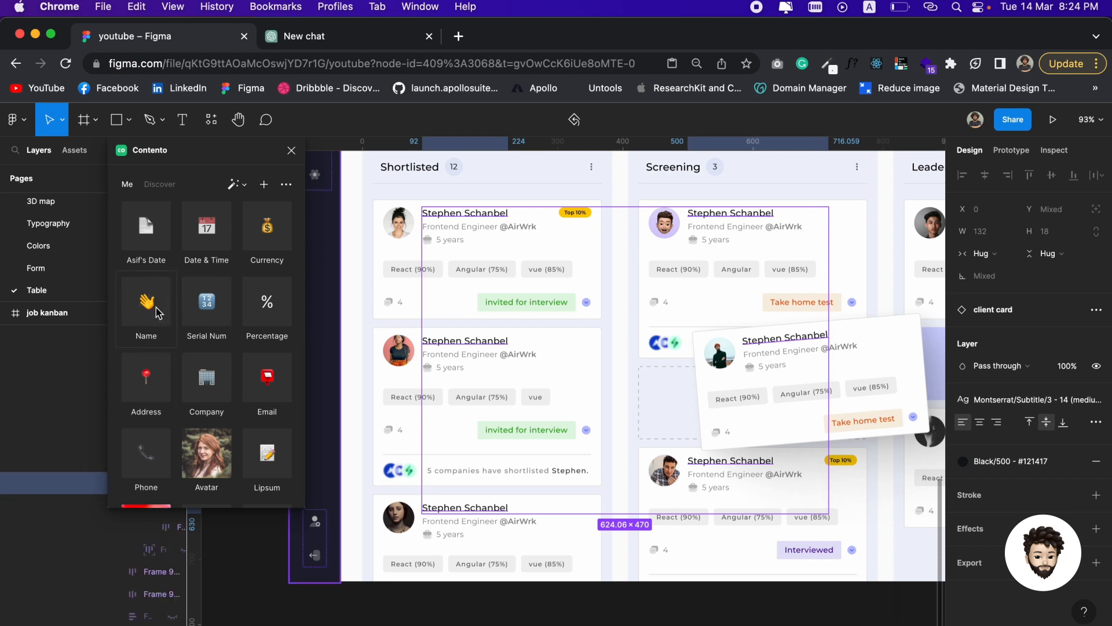
left_click(146, 310)
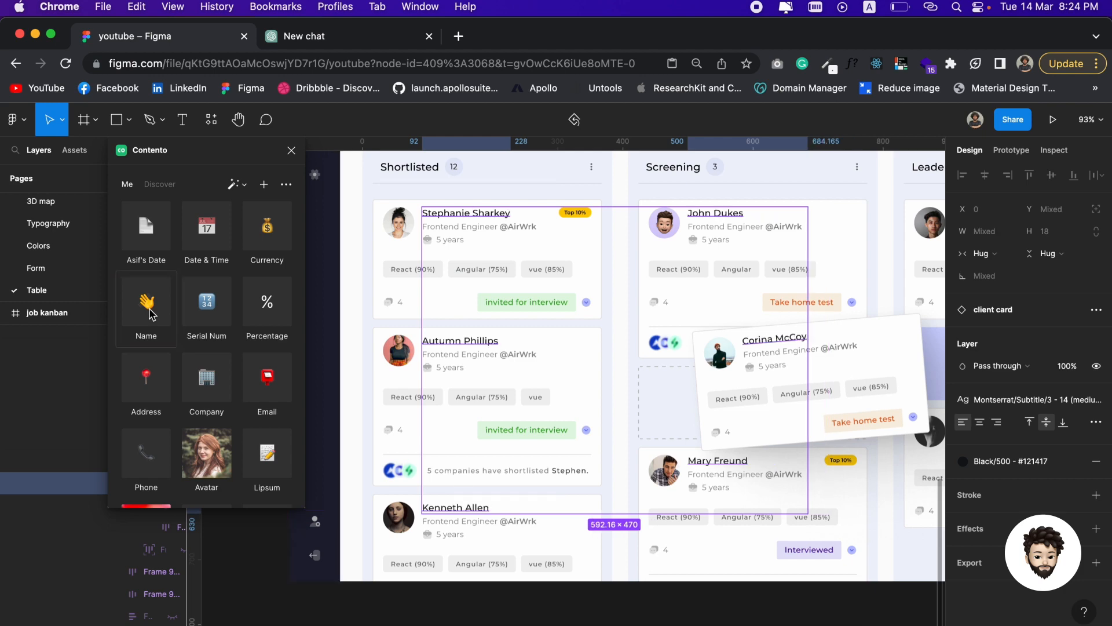